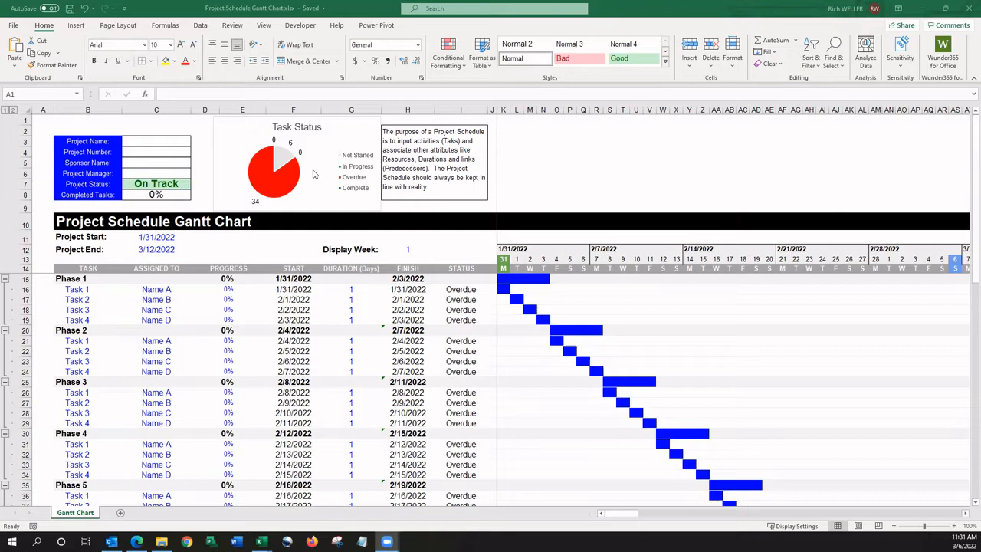
mouse_move(246, 176)
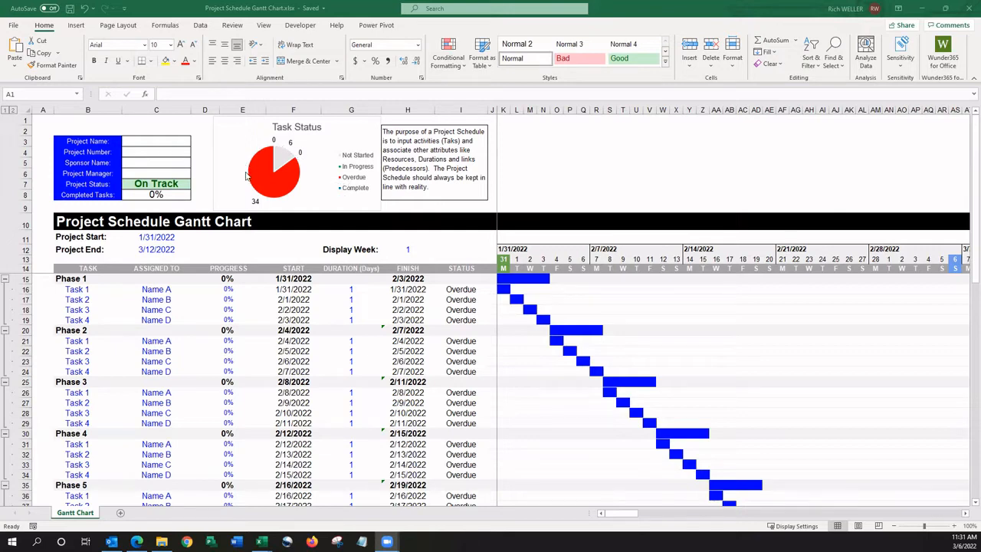
mouse_move(344, 178)
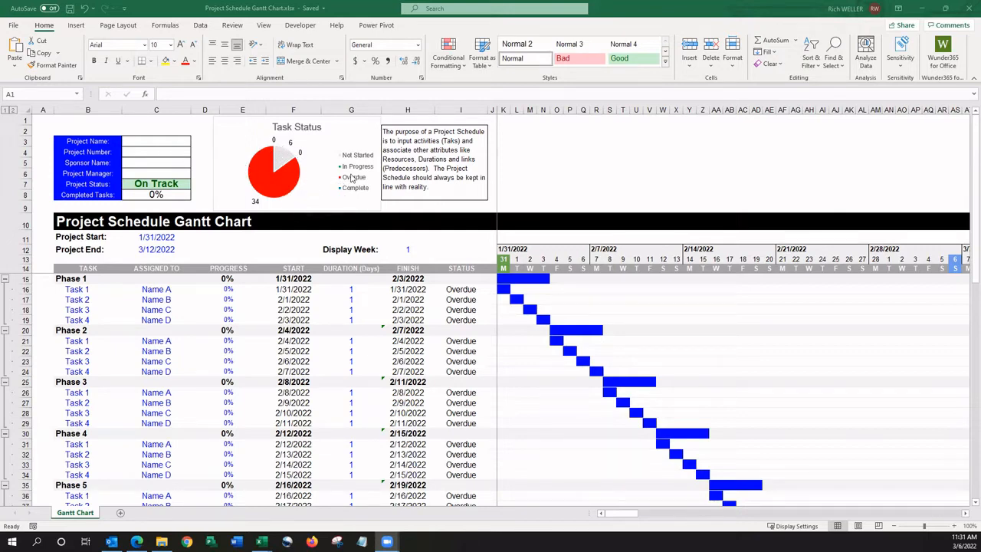
mouse_move(354, 166)
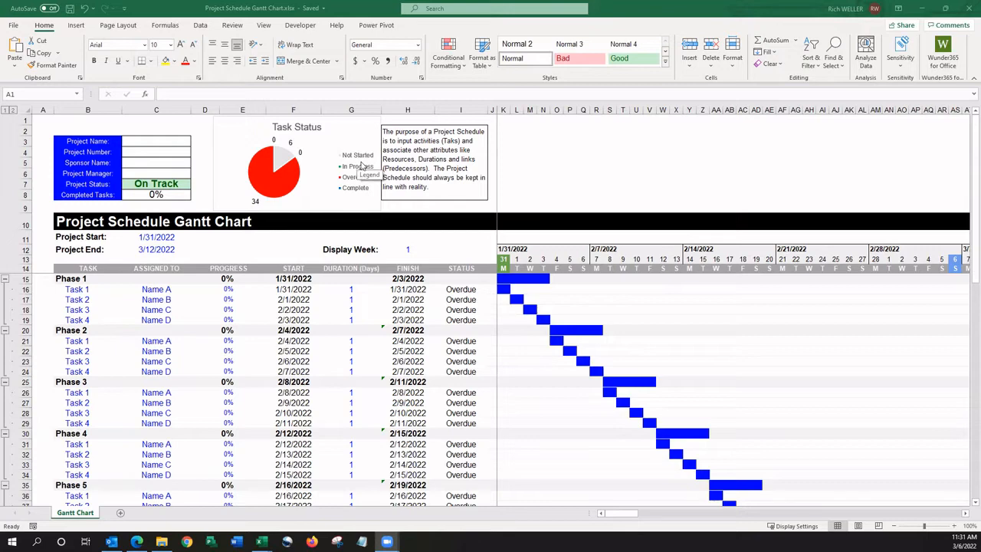
mouse_move(365, 193)
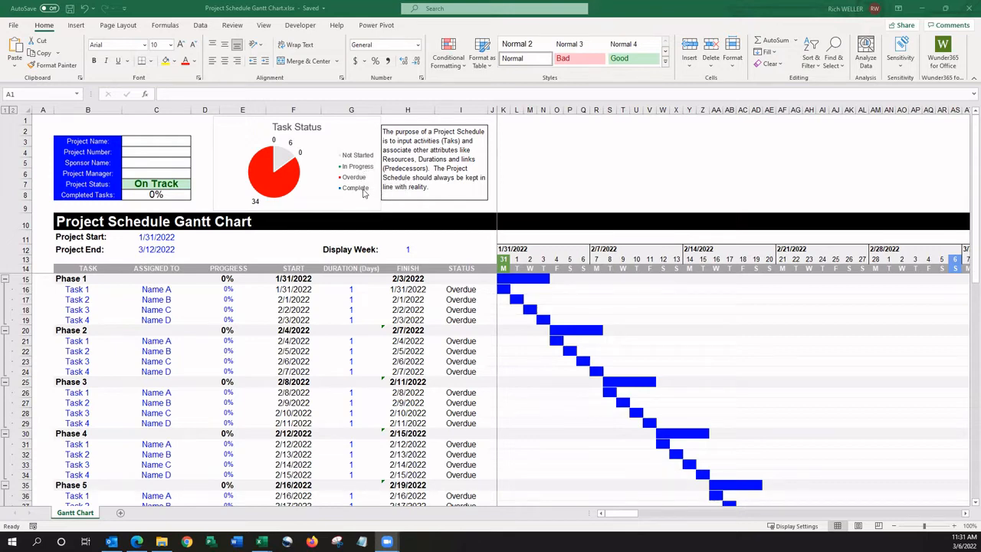
mouse_move(354, 191)
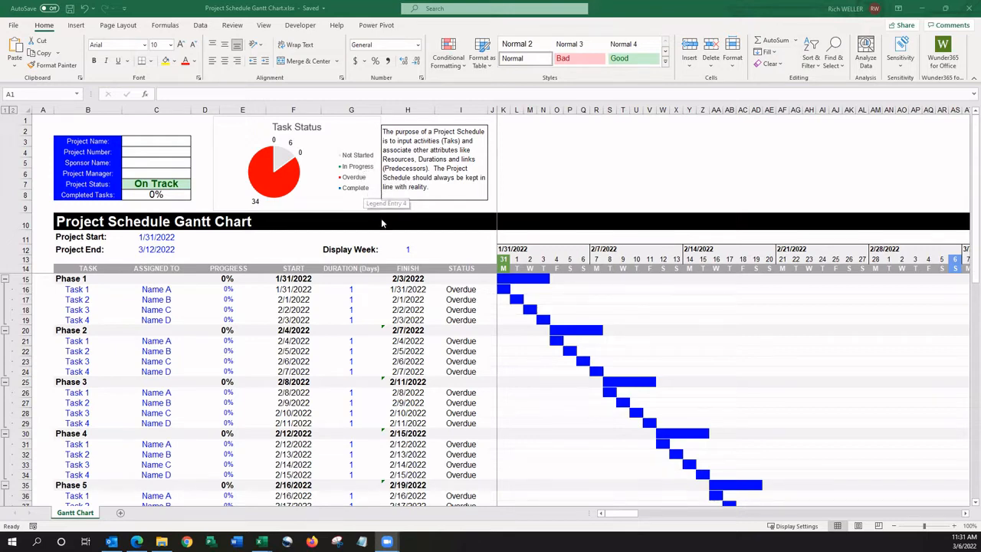
mouse_move(376, 347)
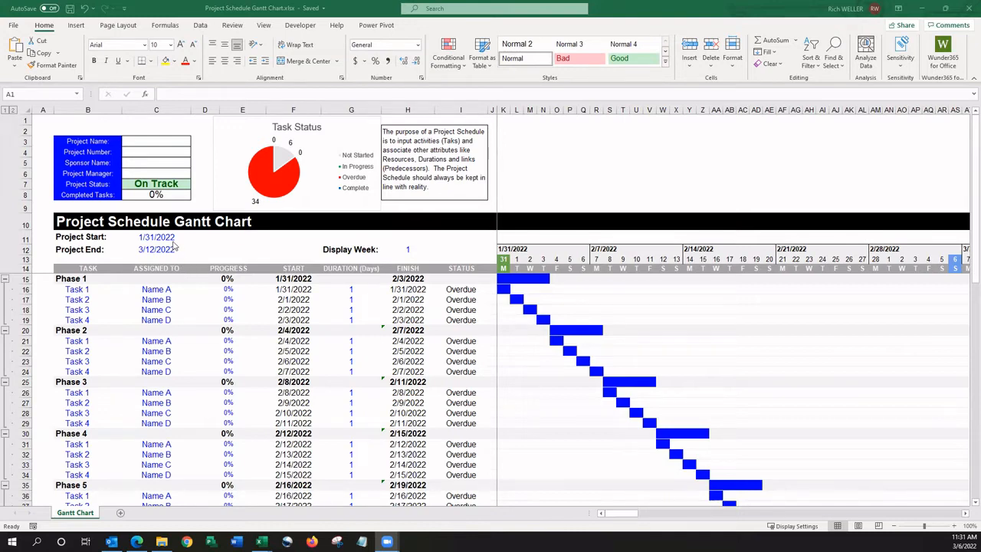
mouse_move(153, 257)
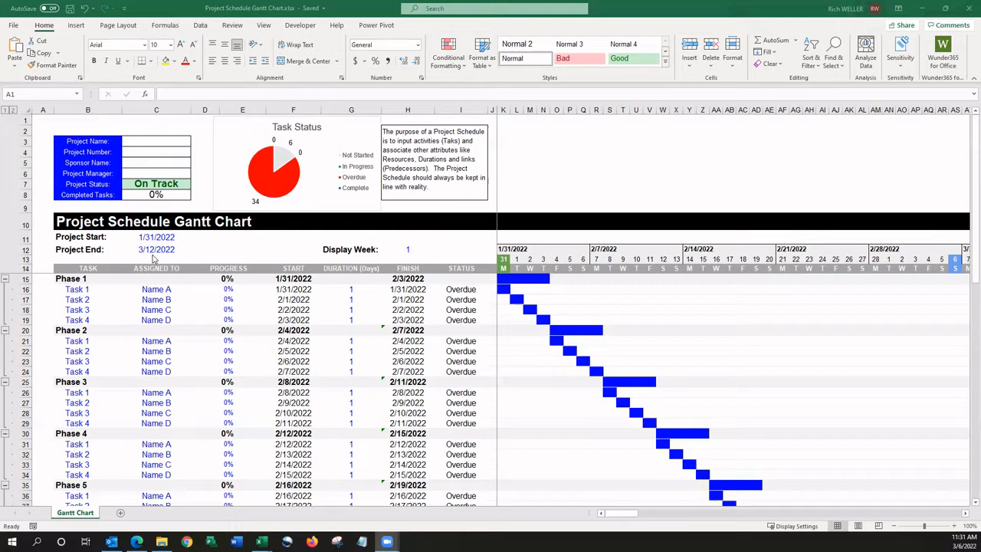
mouse_move(184, 257)
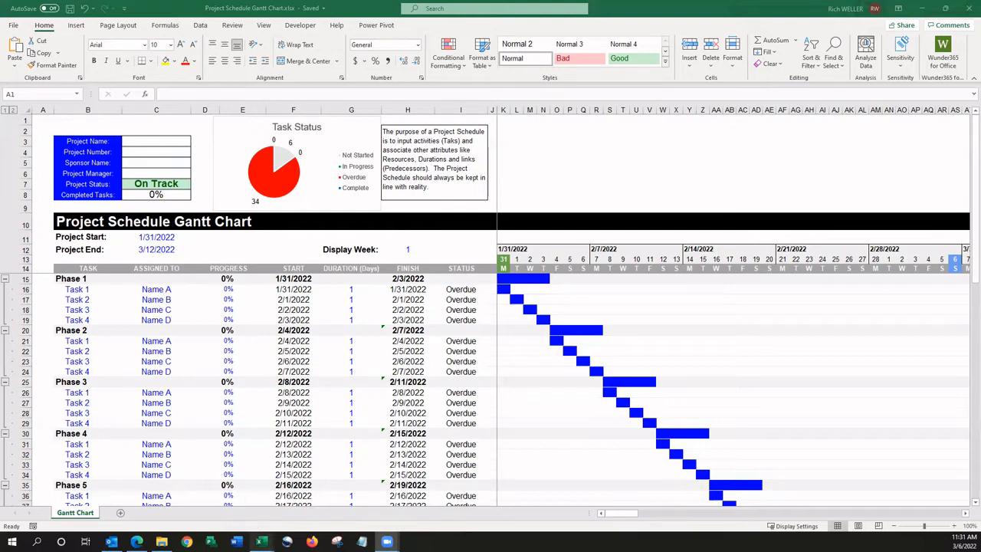
mouse_move(267, 519)
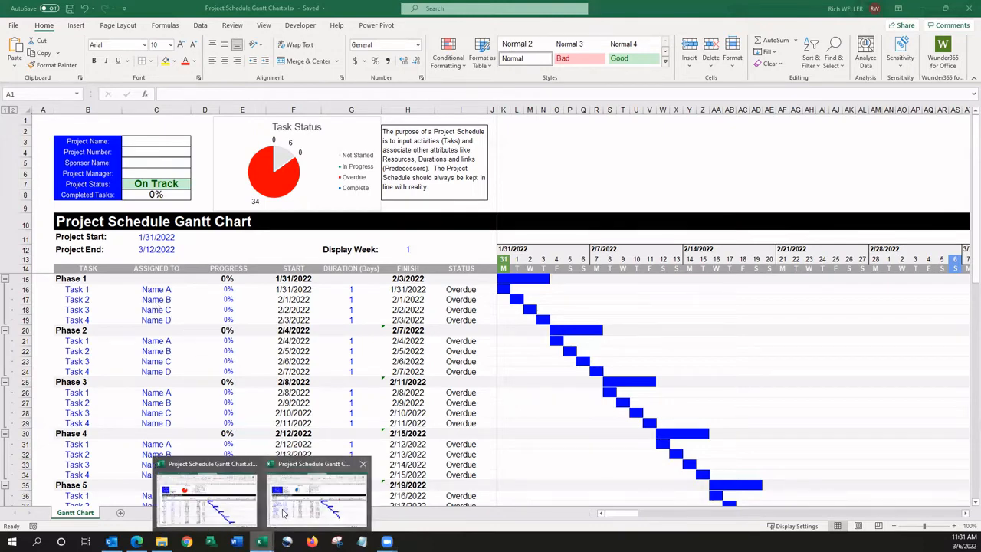
Switch to the Project Schedule Gantt Chart Example workbook from the taskbar.
click(306, 506)
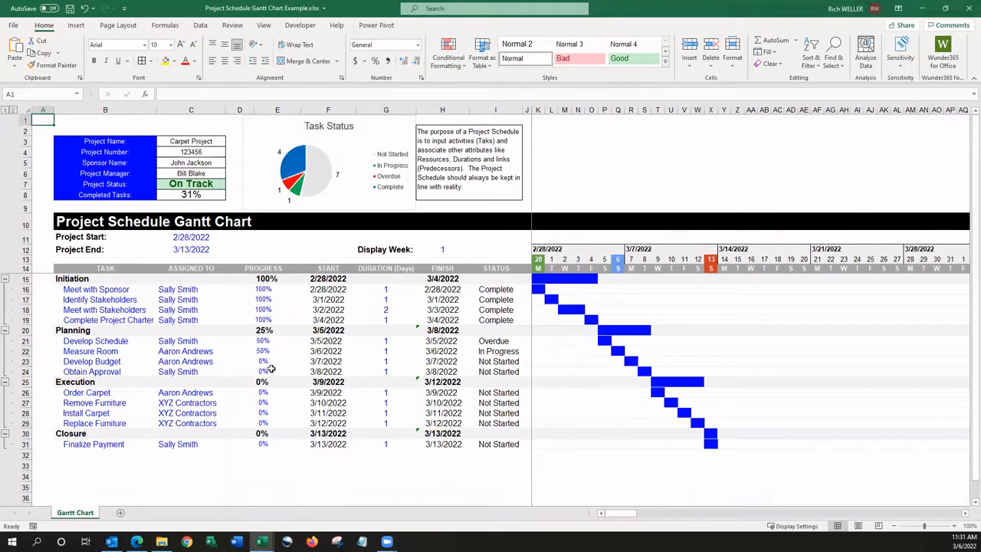
mouse_move(222, 227)
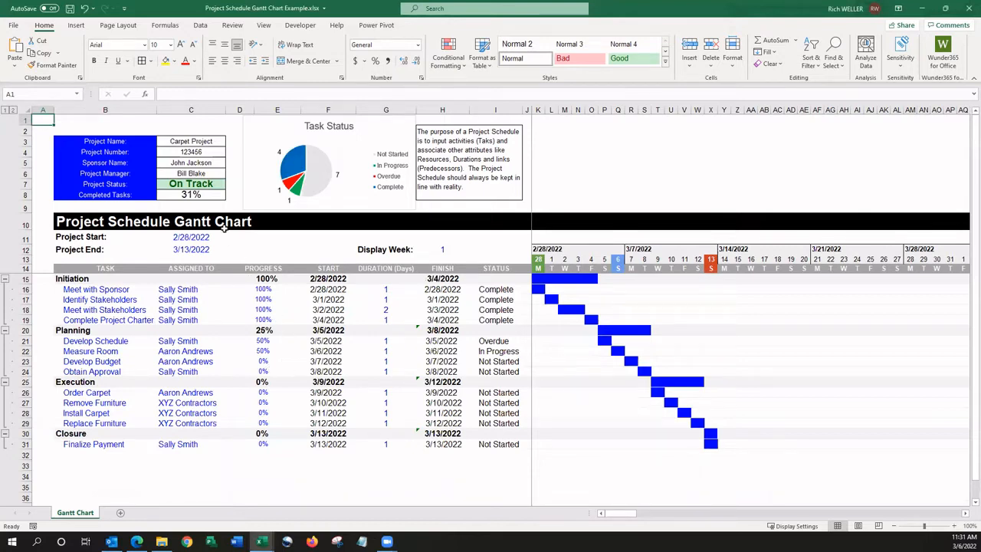
mouse_move(184, 141)
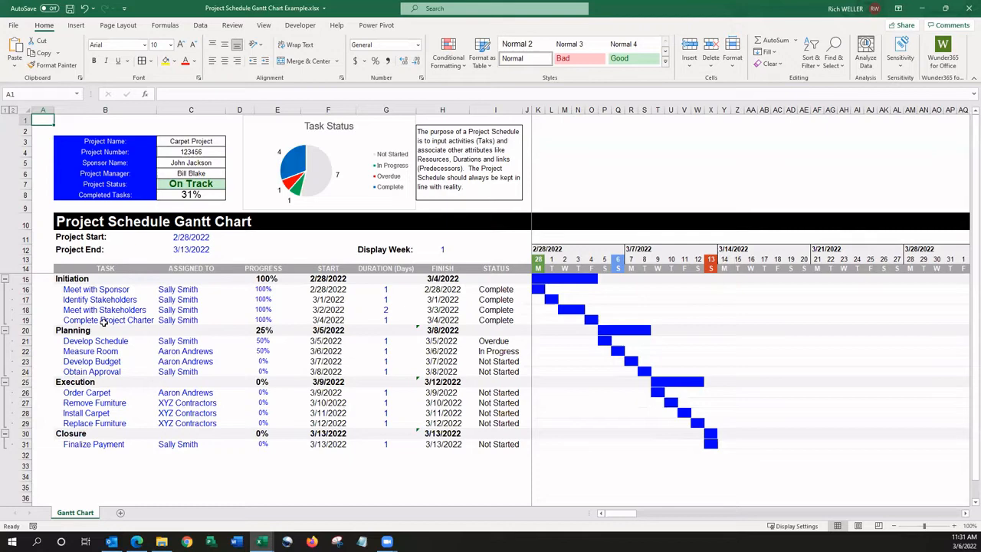
mouse_move(178, 310)
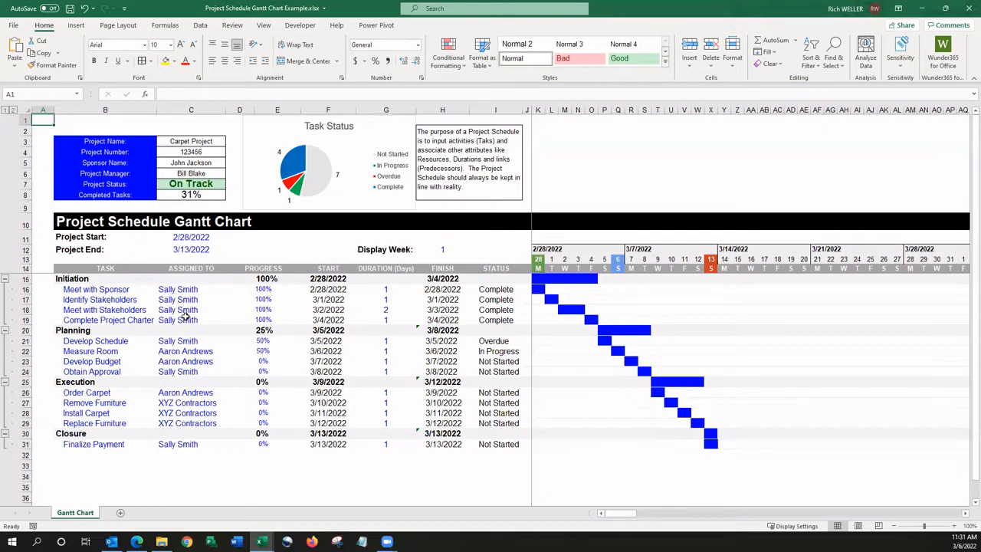
mouse_move(282, 337)
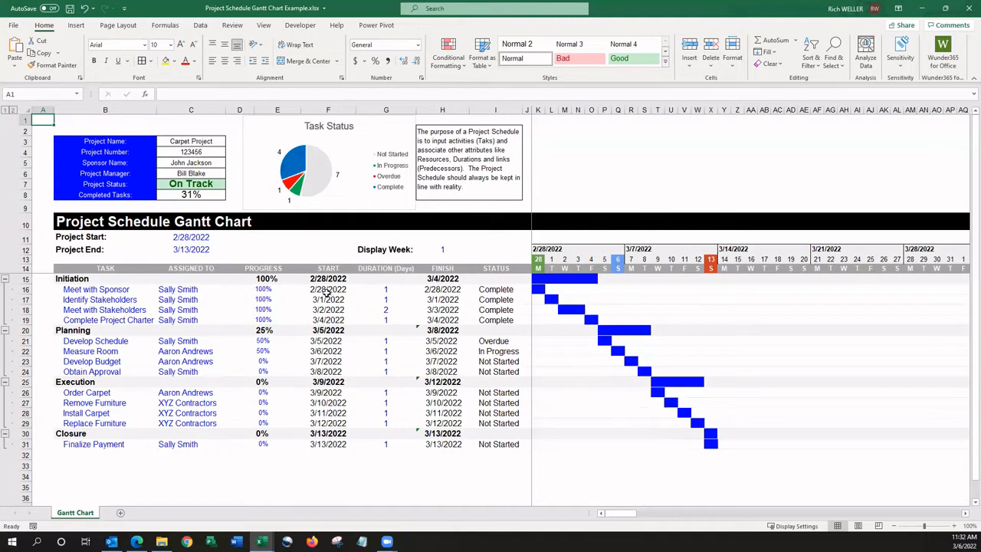
mouse_move(234, 296)
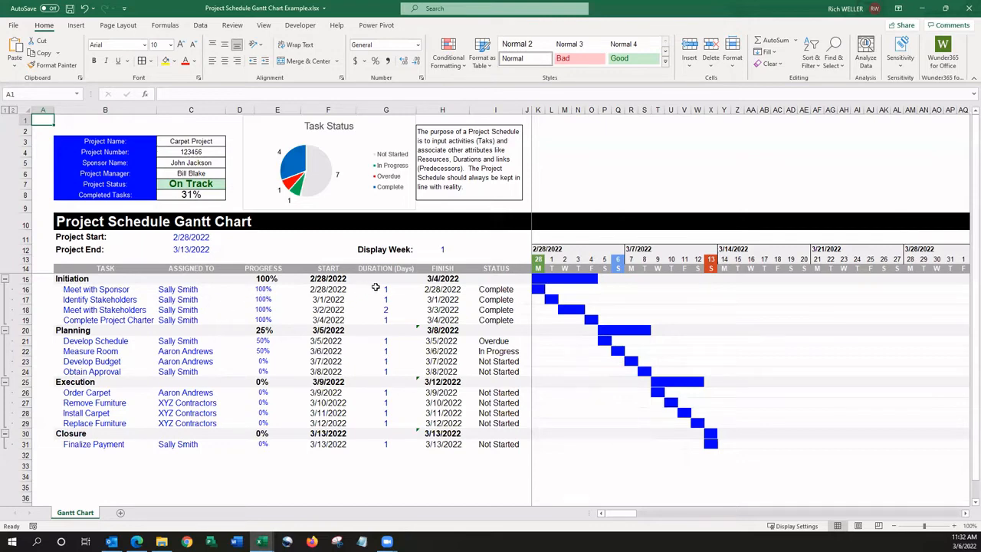
mouse_move(380, 406)
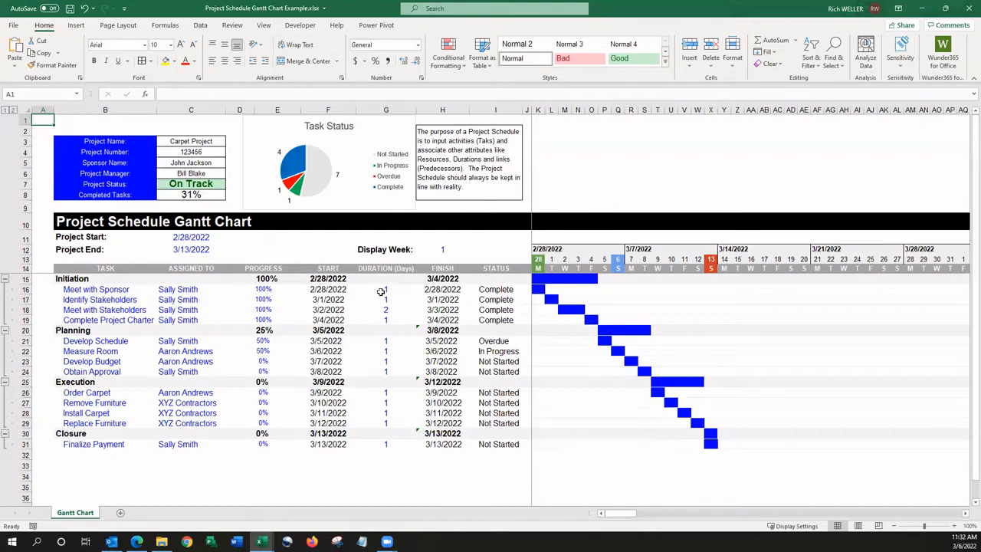
mouse_move(358, 287)
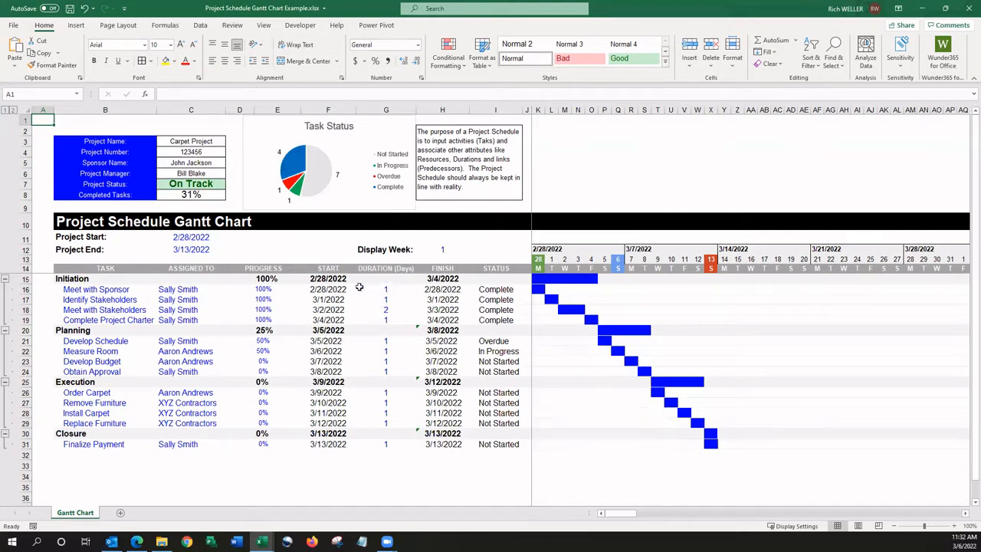
mouse_move(325, 310)
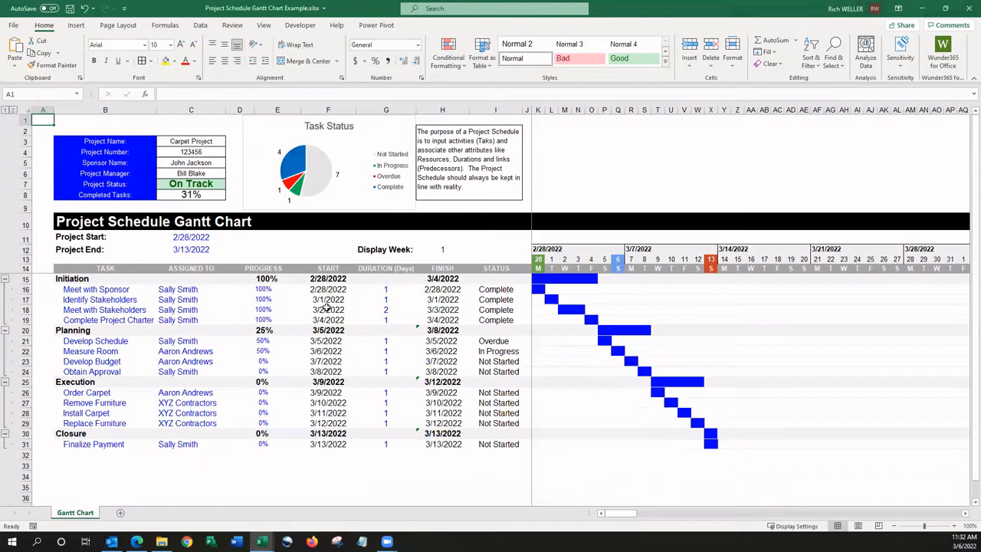
mouse_move(432, 309)
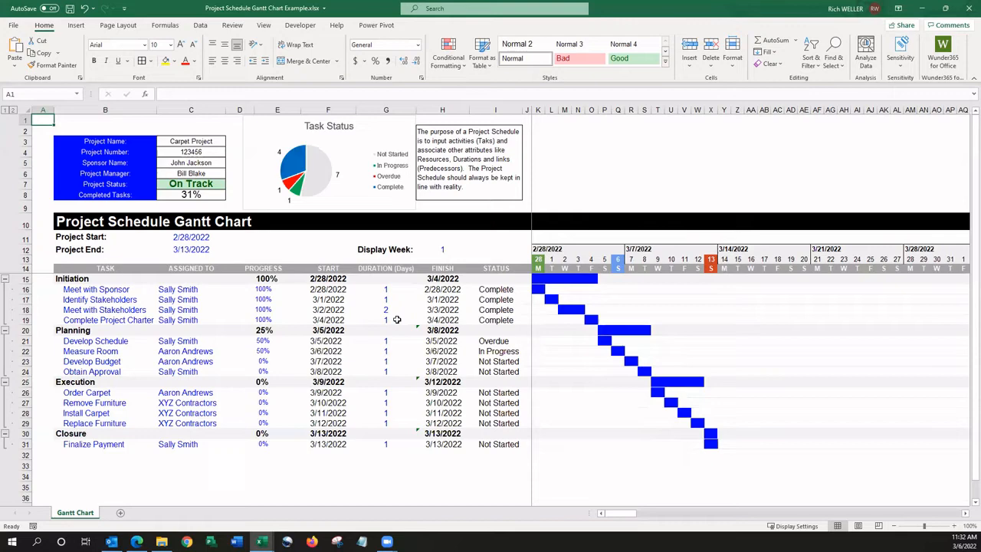
mouse_move(394, 314)
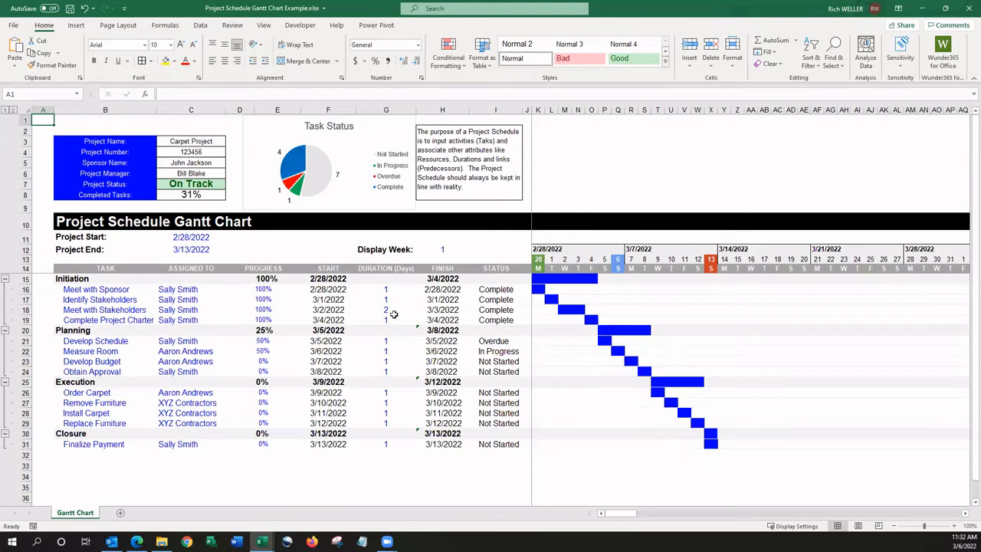
mouse_move(490, 276)
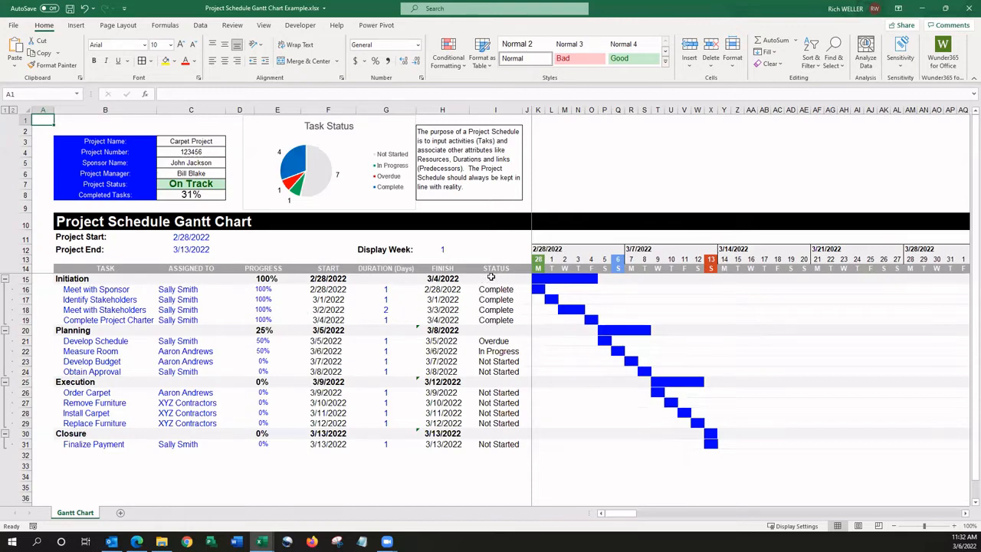
mouse_move(487, 402)
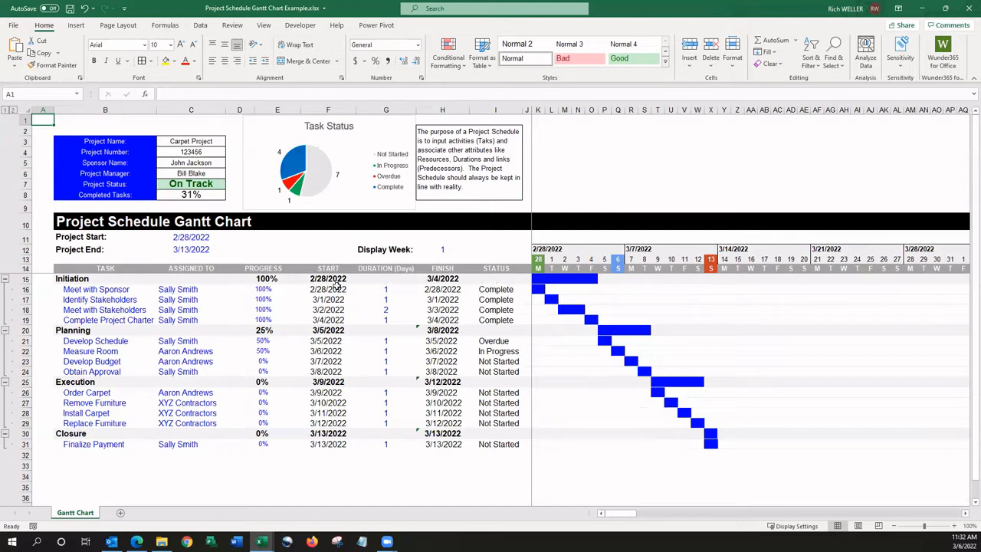
mouse_move(302, 290)
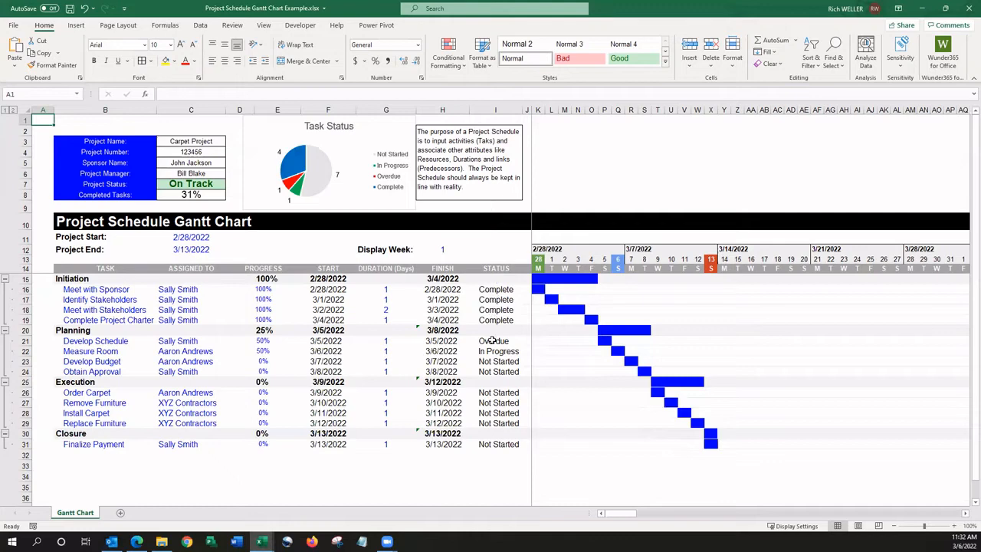
mouse_move(494, 442)
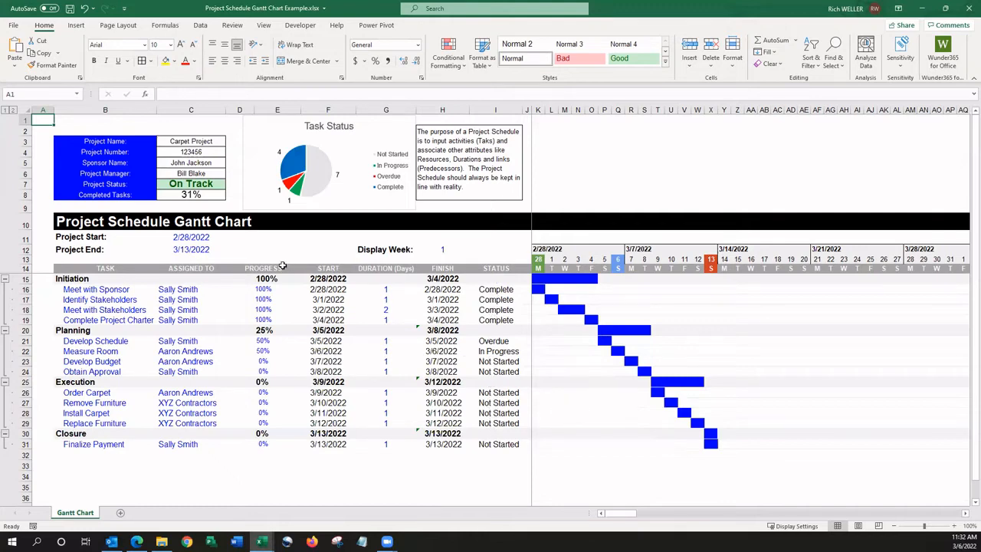
mouse_move(202, 242)
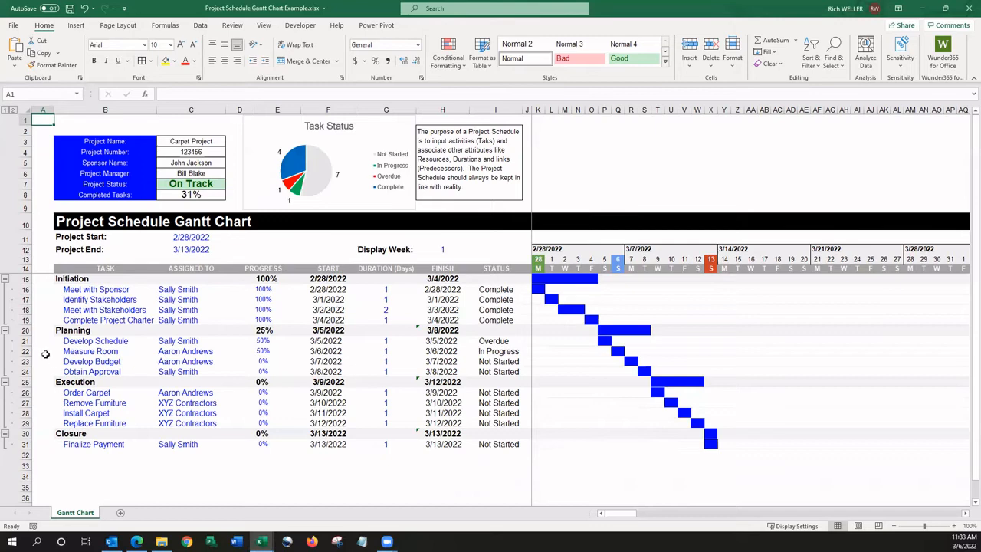
mouse_move(408, 356)
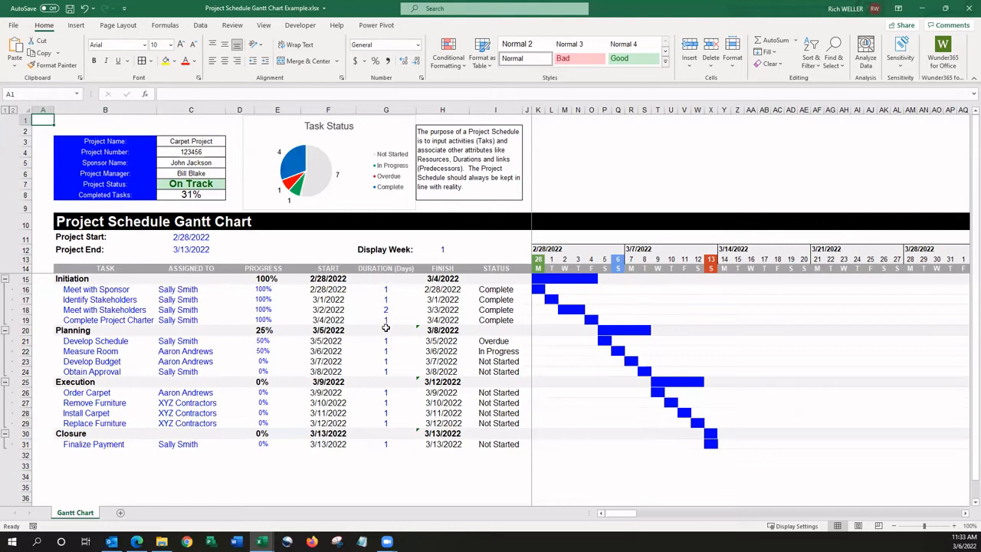
mouse_move(580, 321)
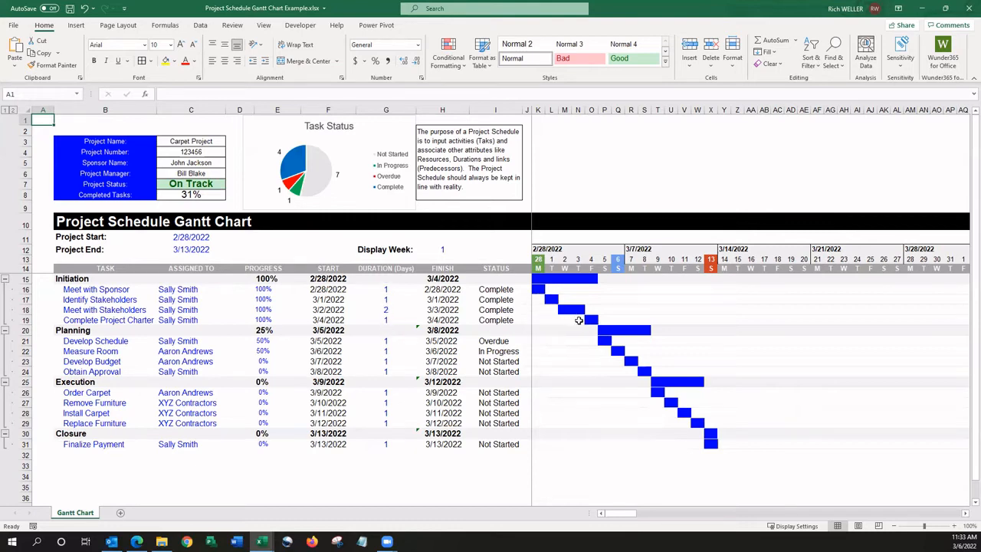
mouse_move(583, 336)
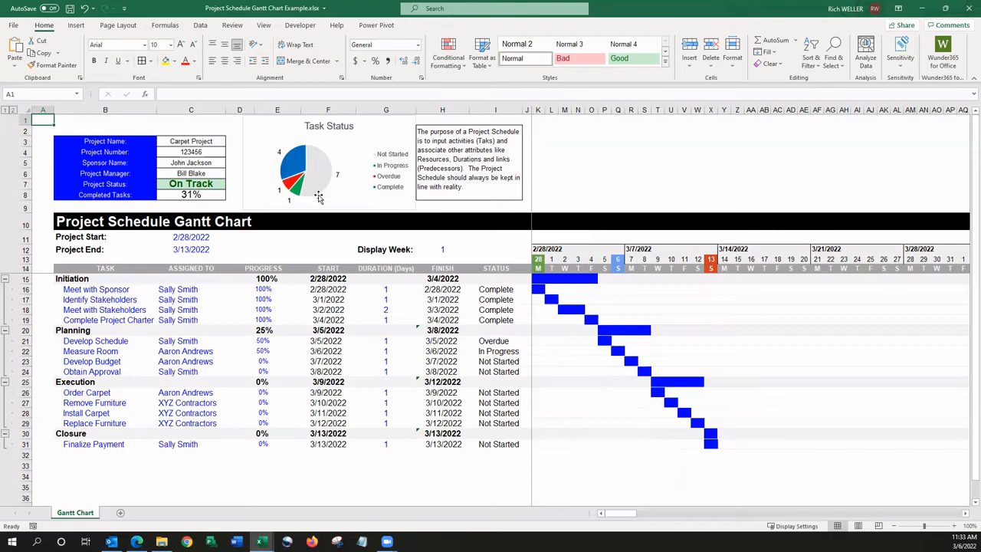
mouse_move(334, 190)
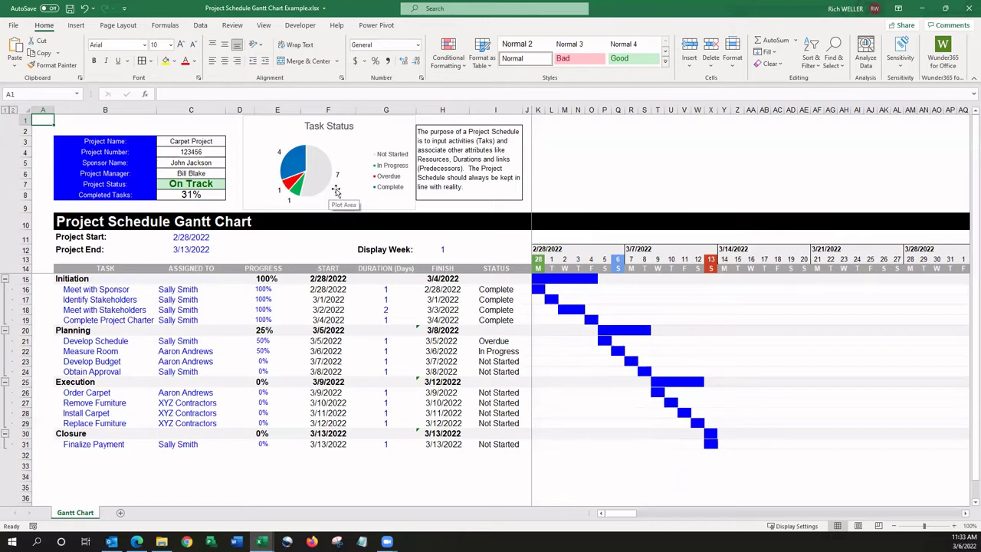
mouse_move(350, 192)
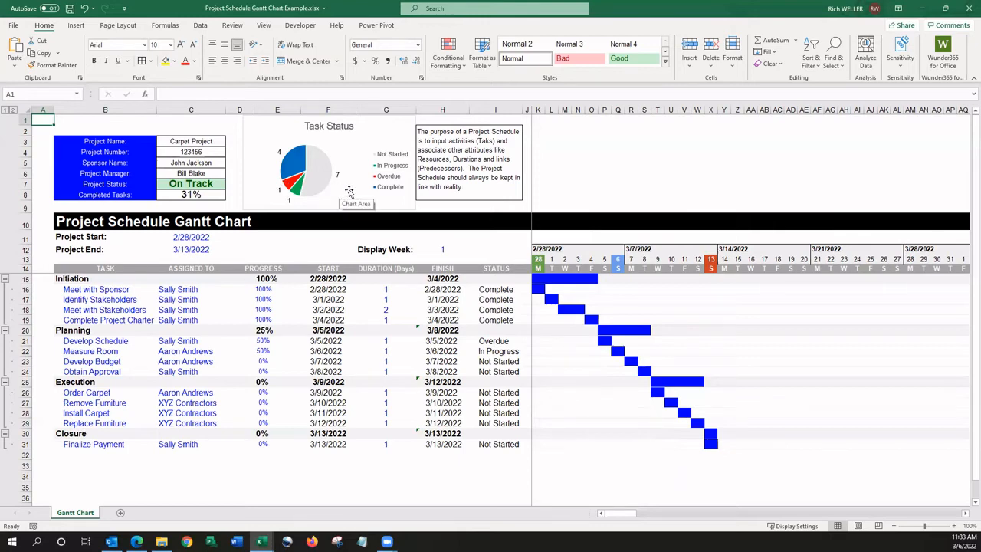
mouse_move(337, 184)
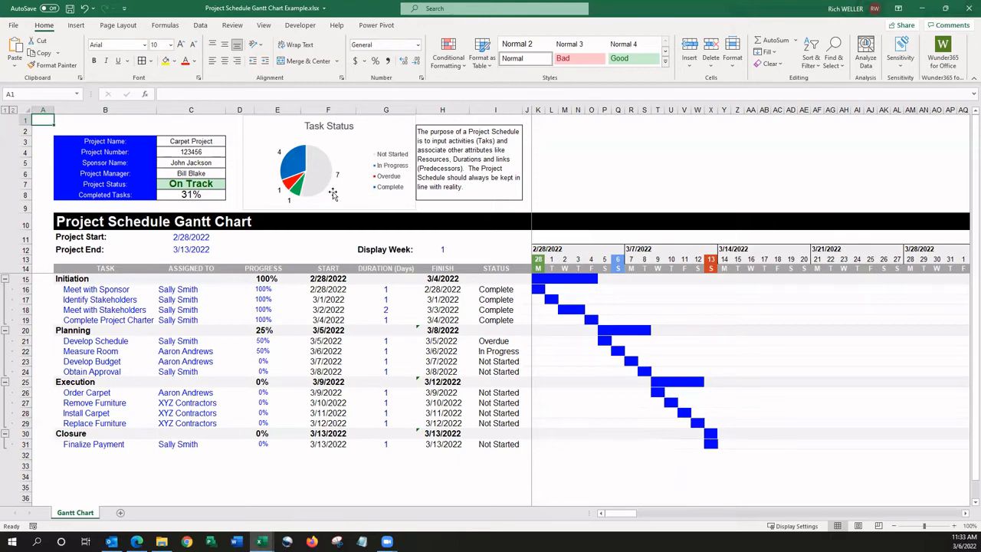
mouse_move(295, 161)
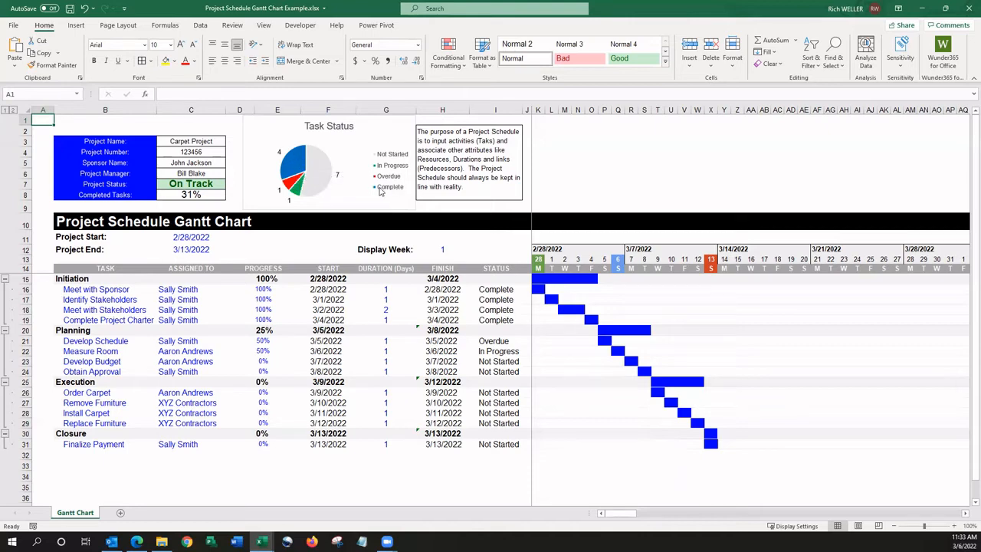
mouse_move(294, 161)
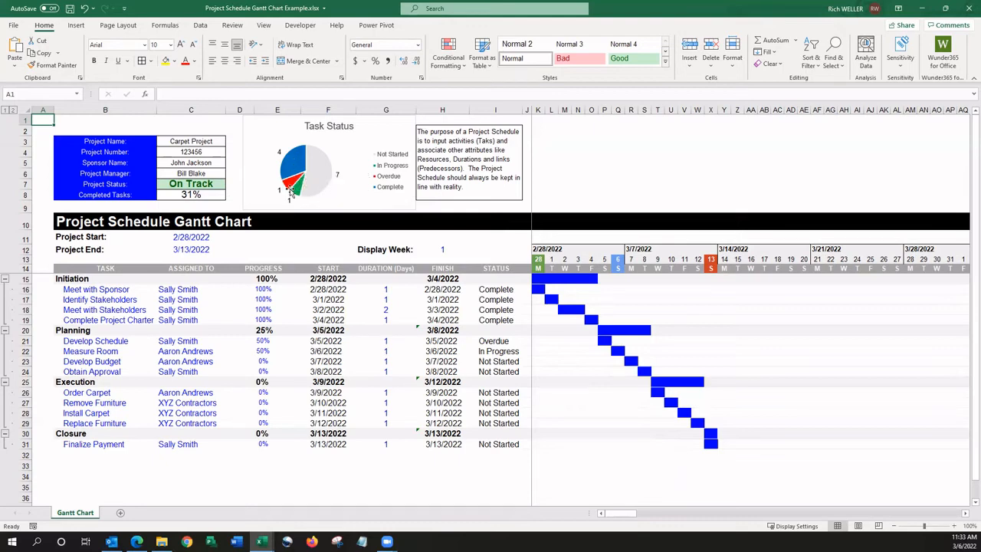
mouse_move(292, 190)
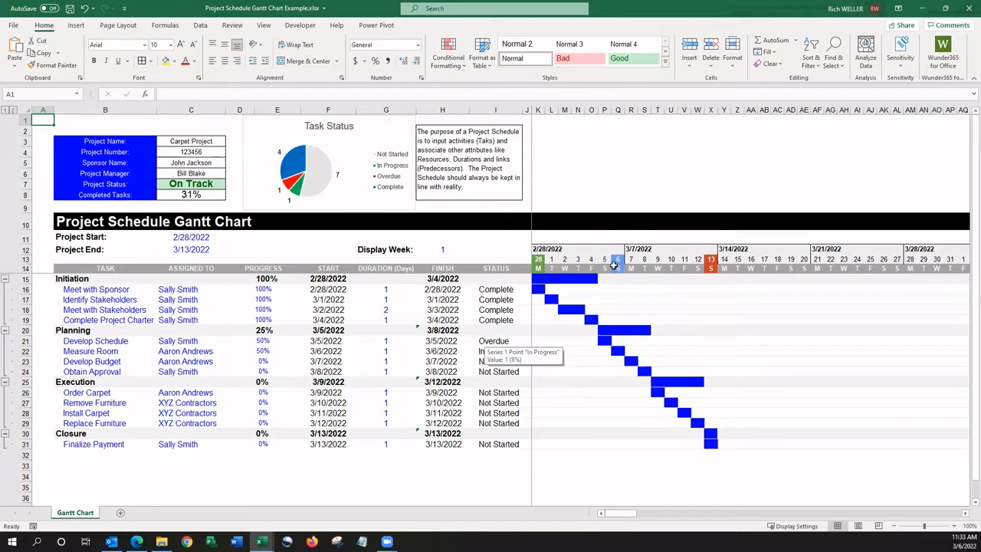
mouse_move(297, 340)
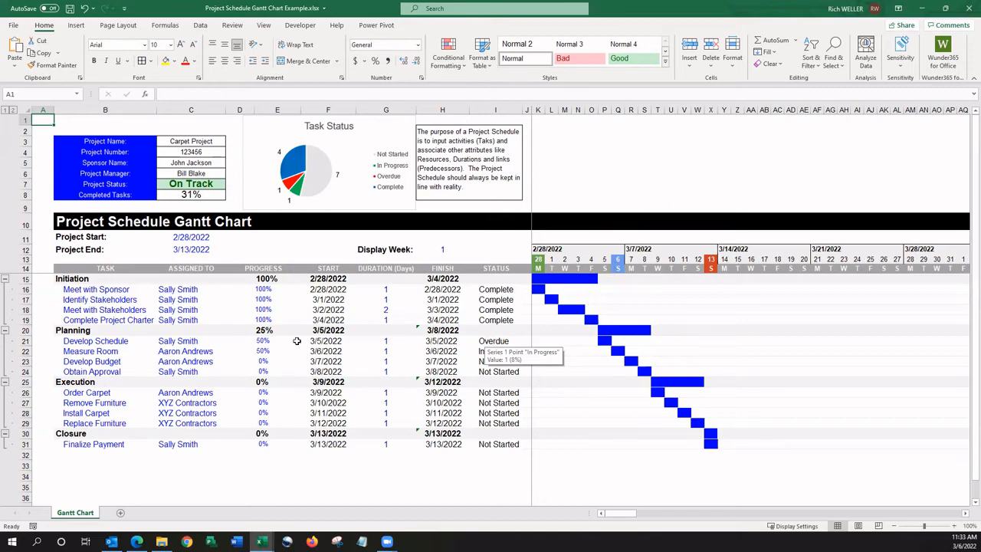
mouse_move(432, 344)
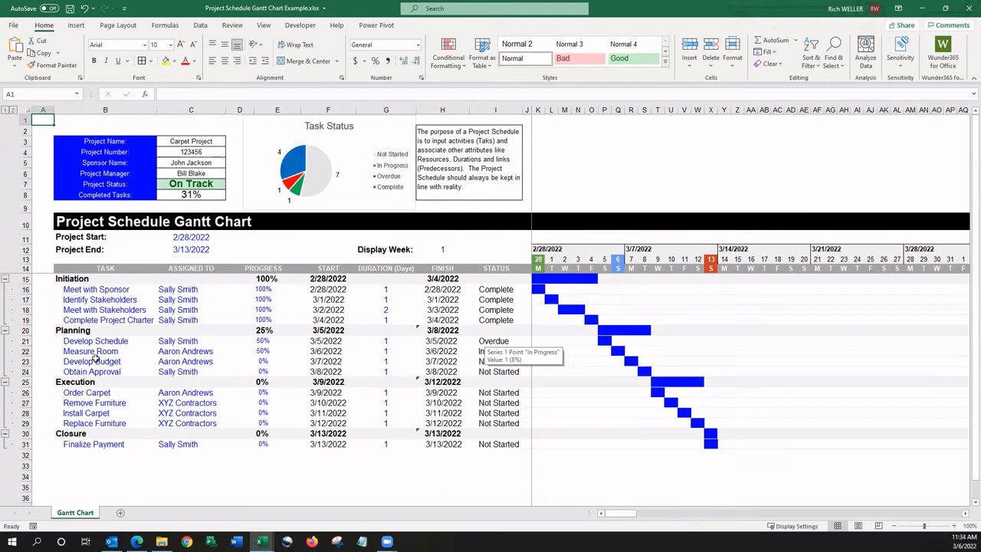
click(89, 351)
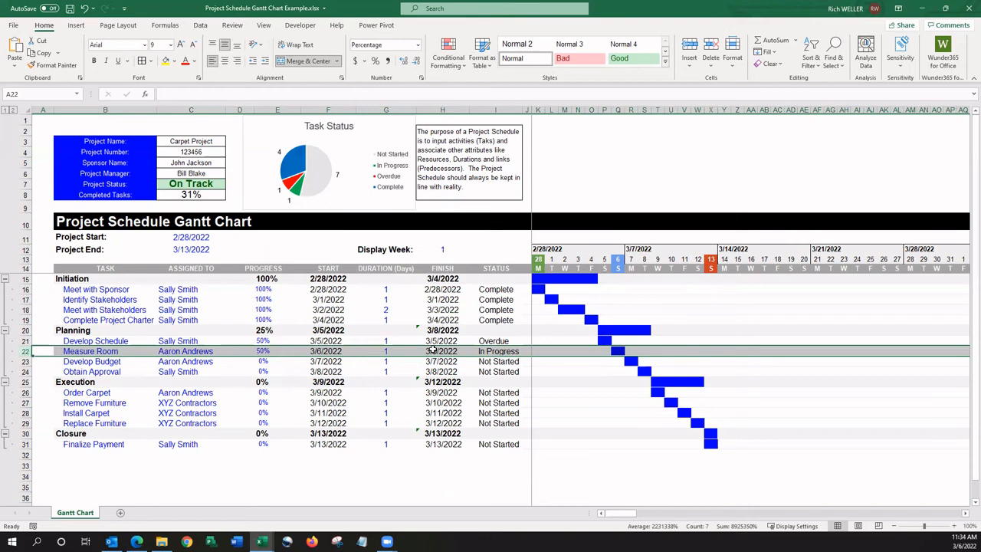
click(441, 352)
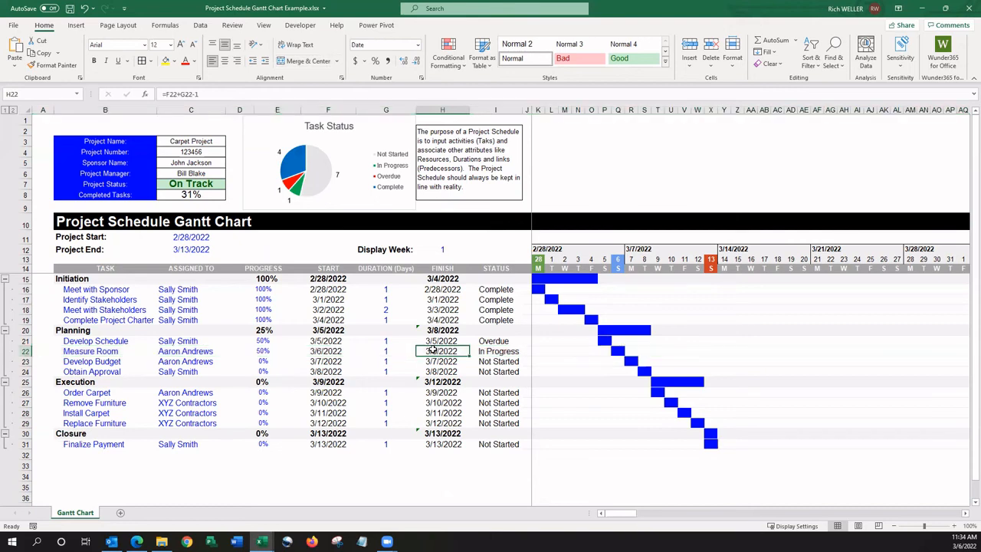